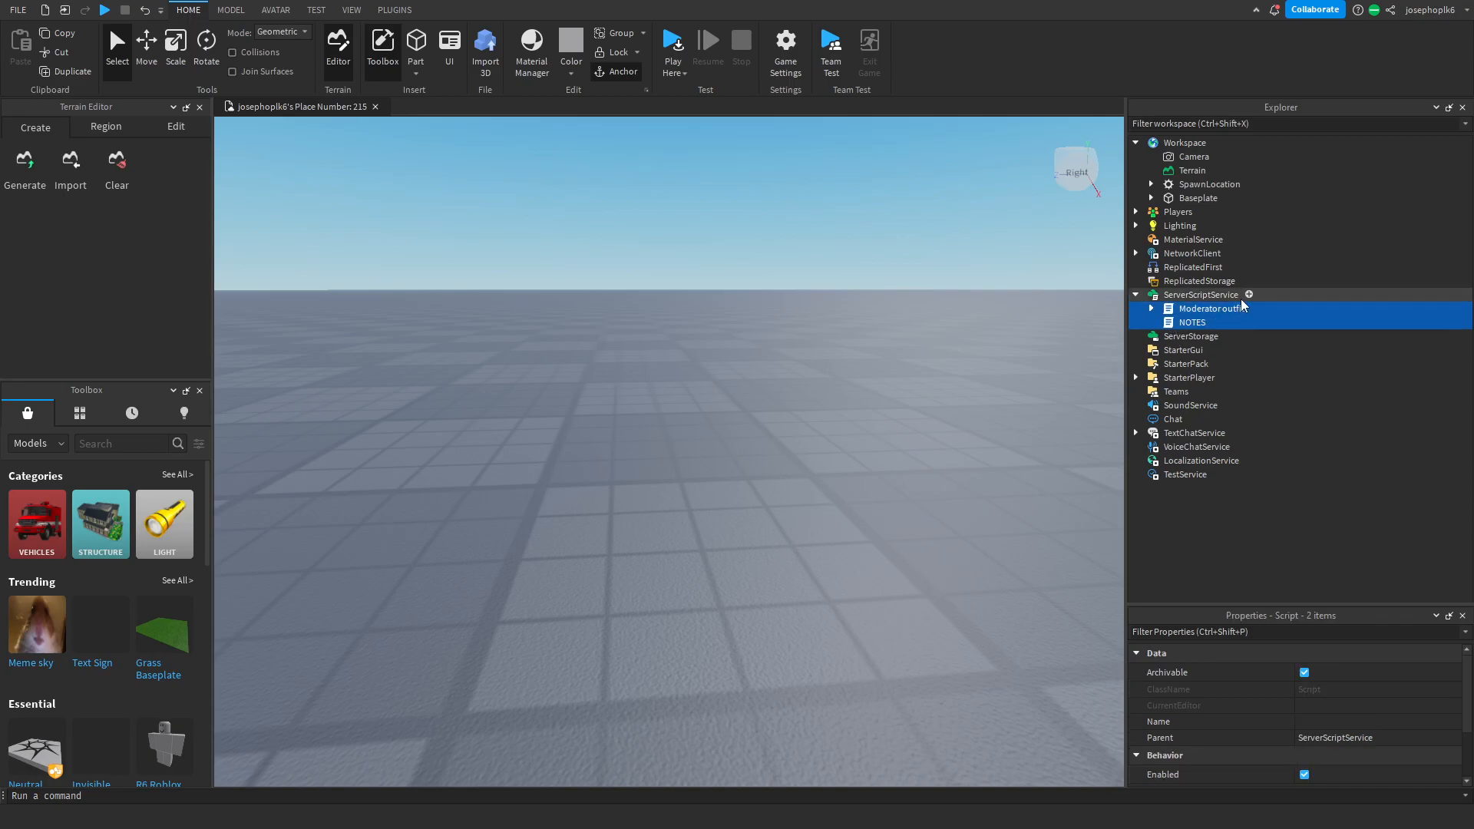
Step: Read the NOTES script, then expand and select the Moderator outfit script in Explorer
double_click(1192, 322)
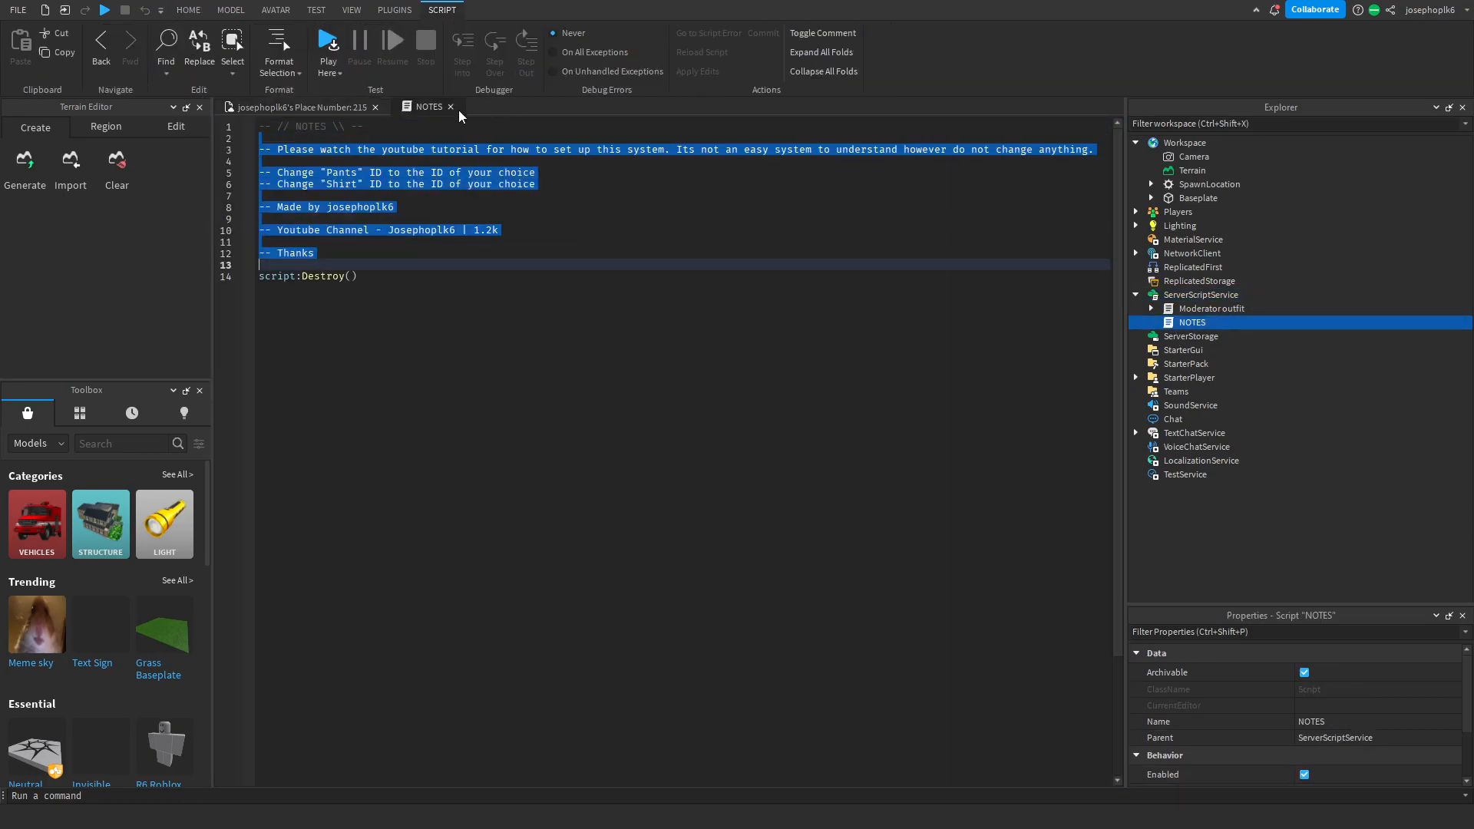
left_click(187, 9)
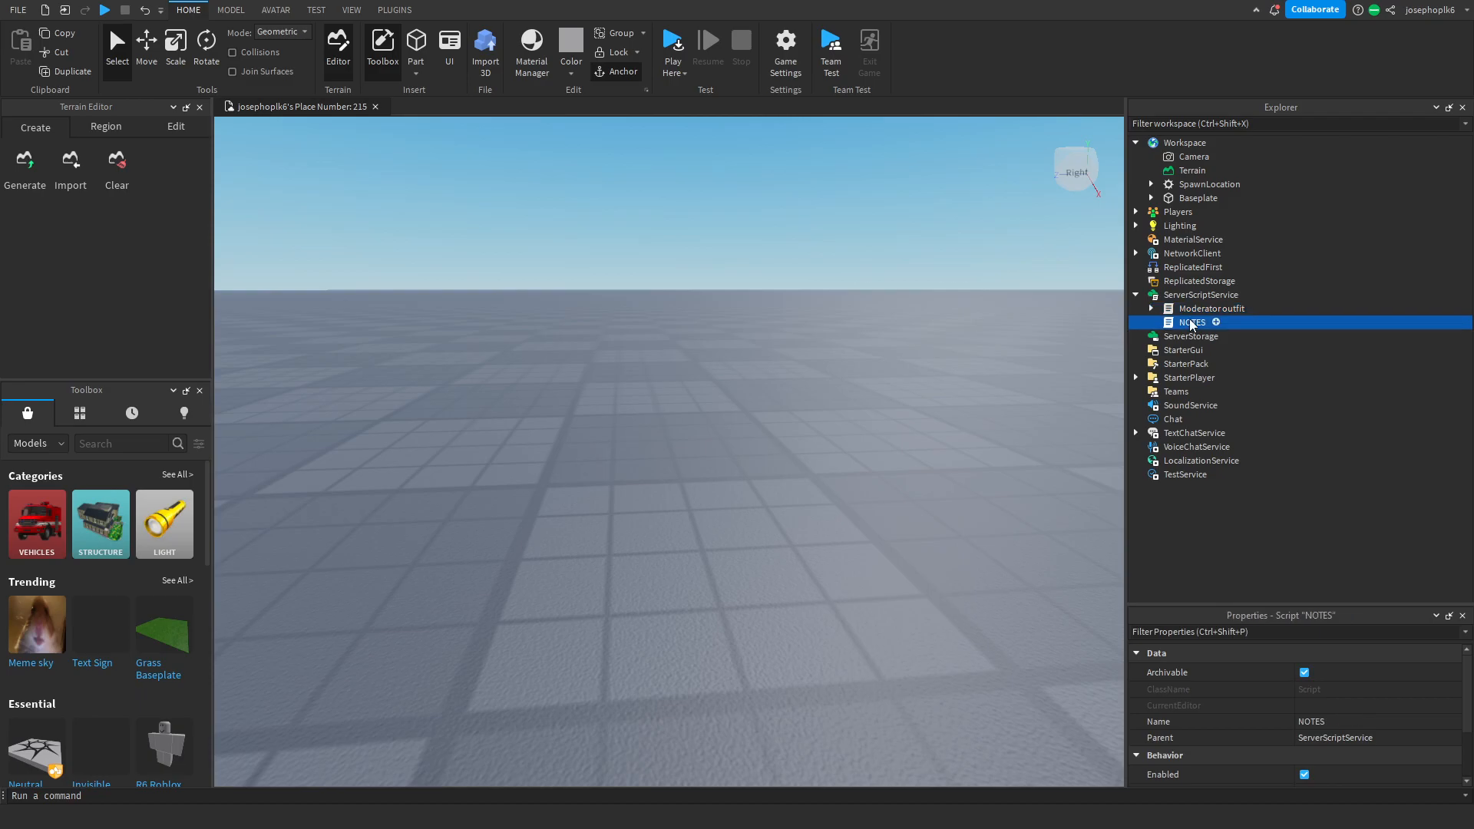
left_click(1151, 308)
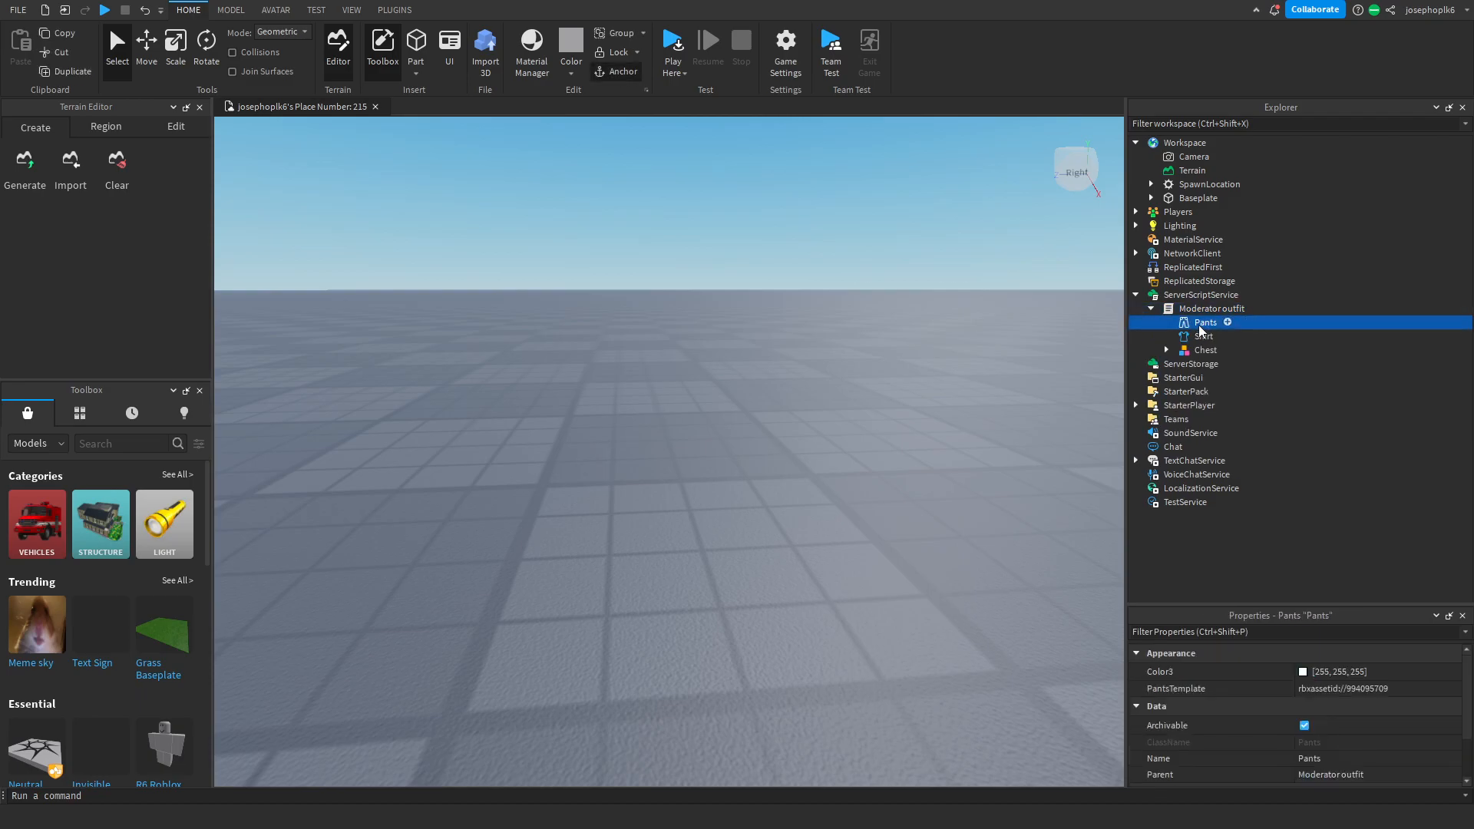
left_click(1213, 309)
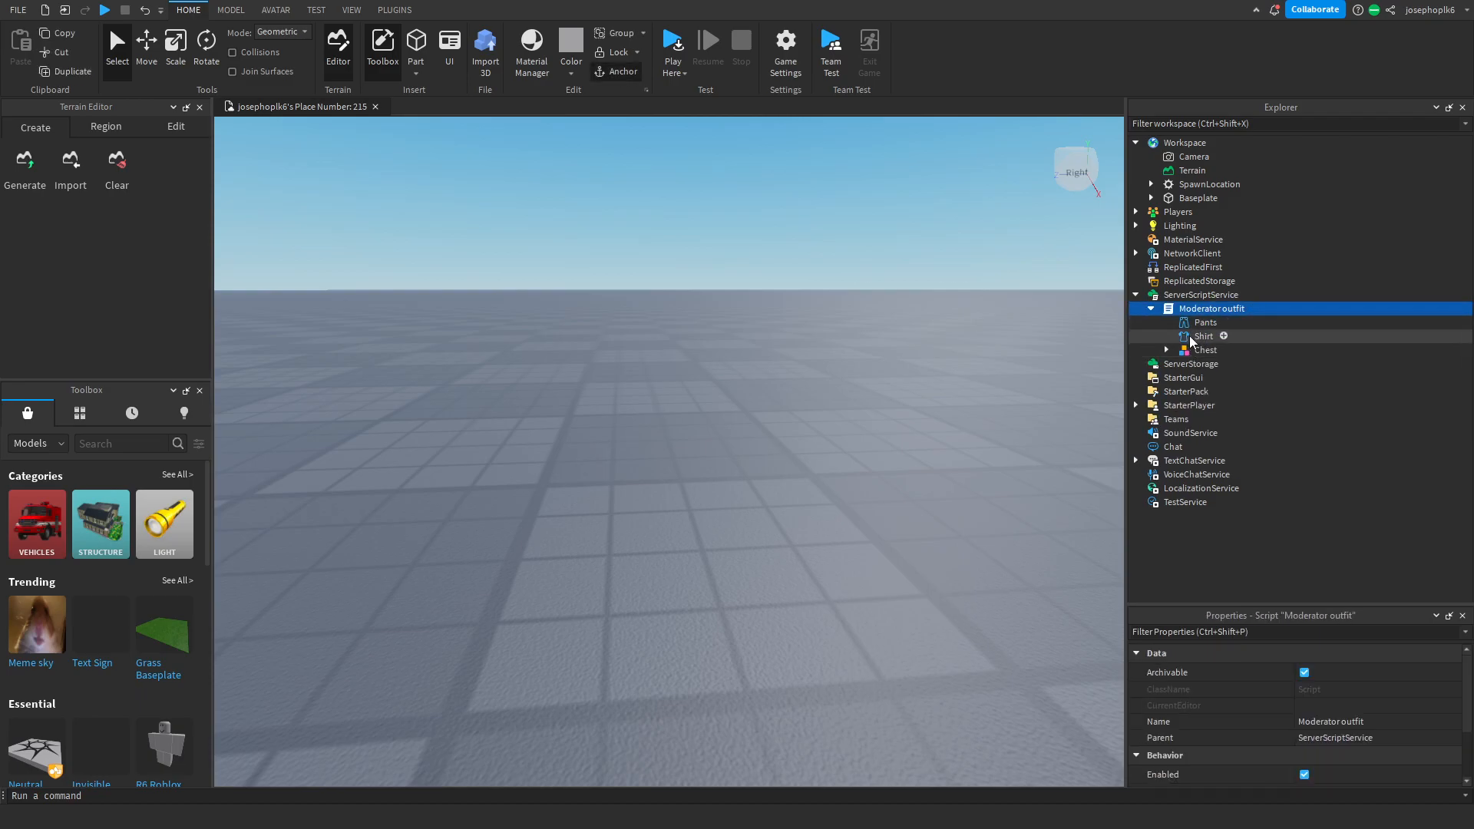
Step: Inspect the Chest vest, Shirt and Pants properties, checking the clothing template IDs
left_click(1206, 351)
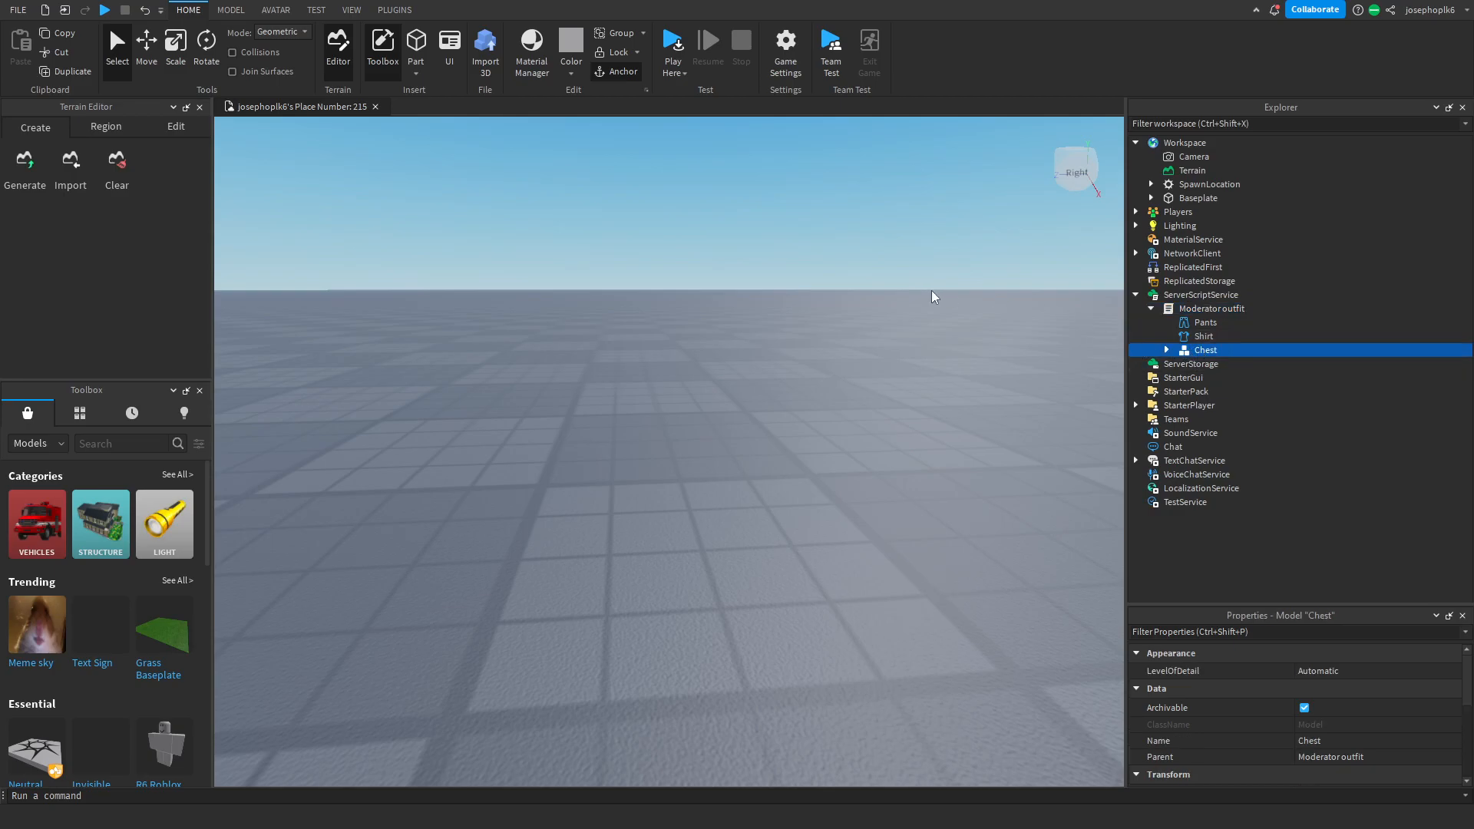
left_click(1202, 336)
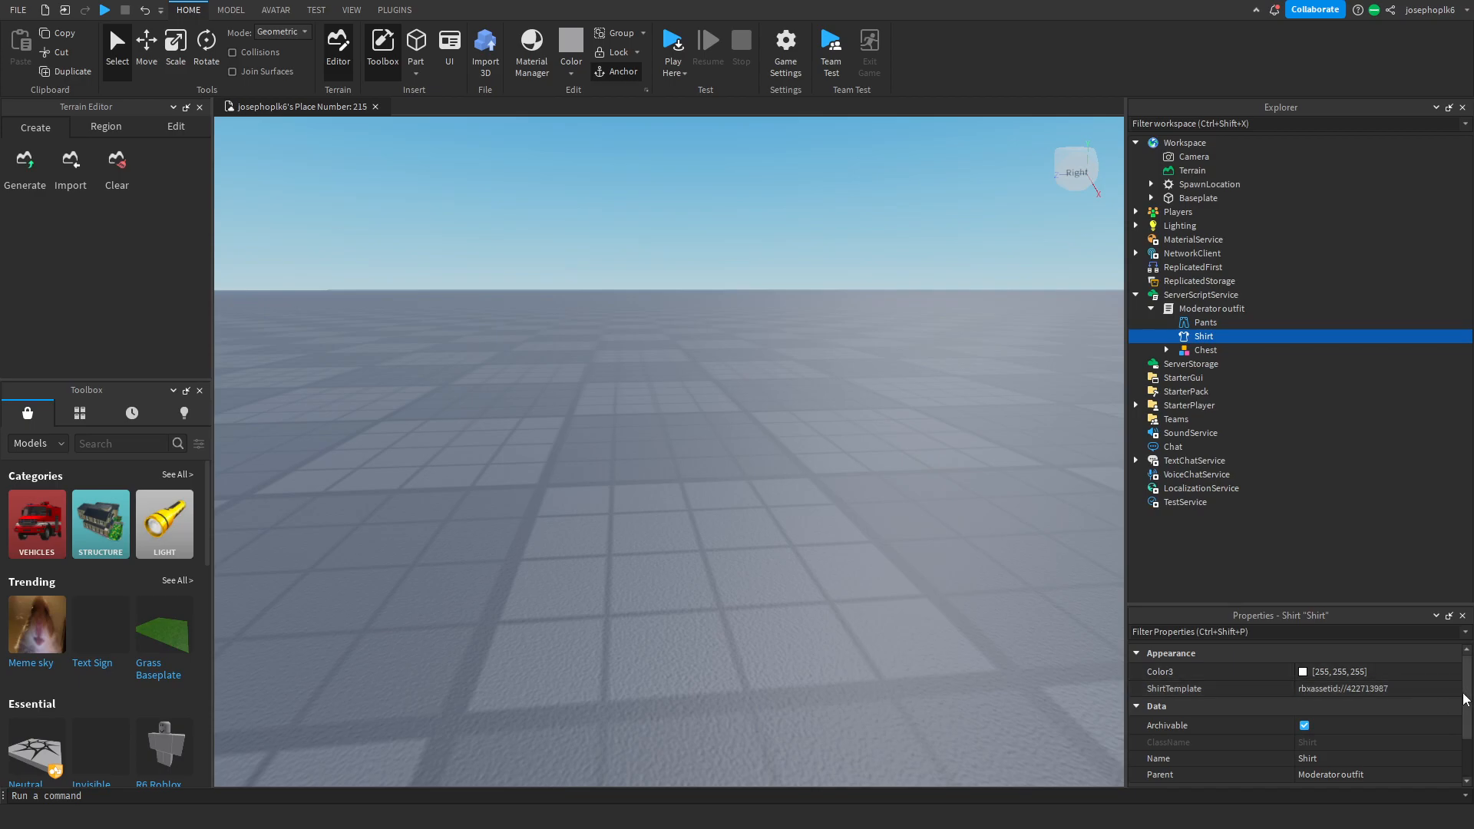
left_click(1205, 323)
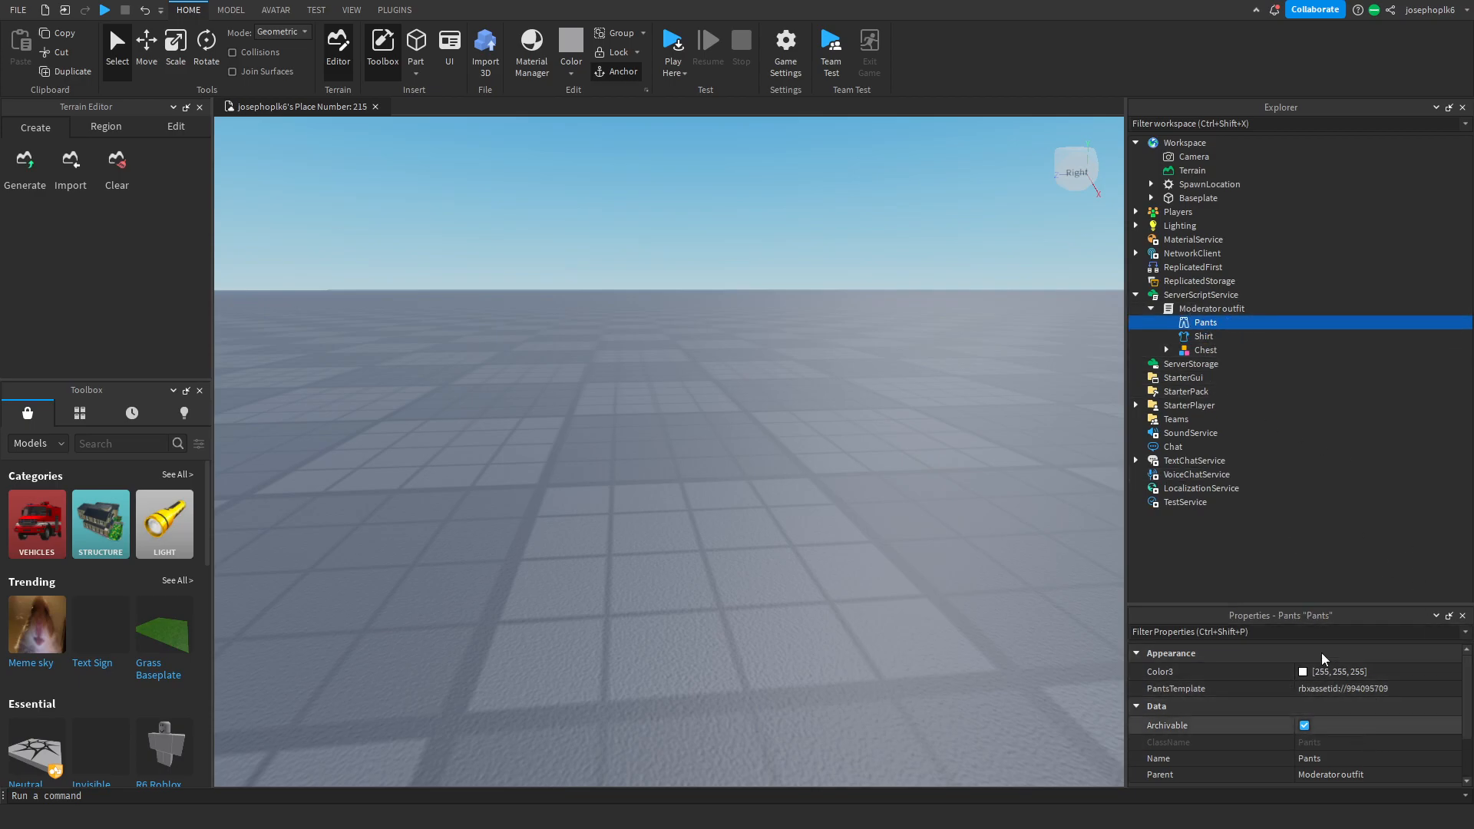
left_click(1202, 336)
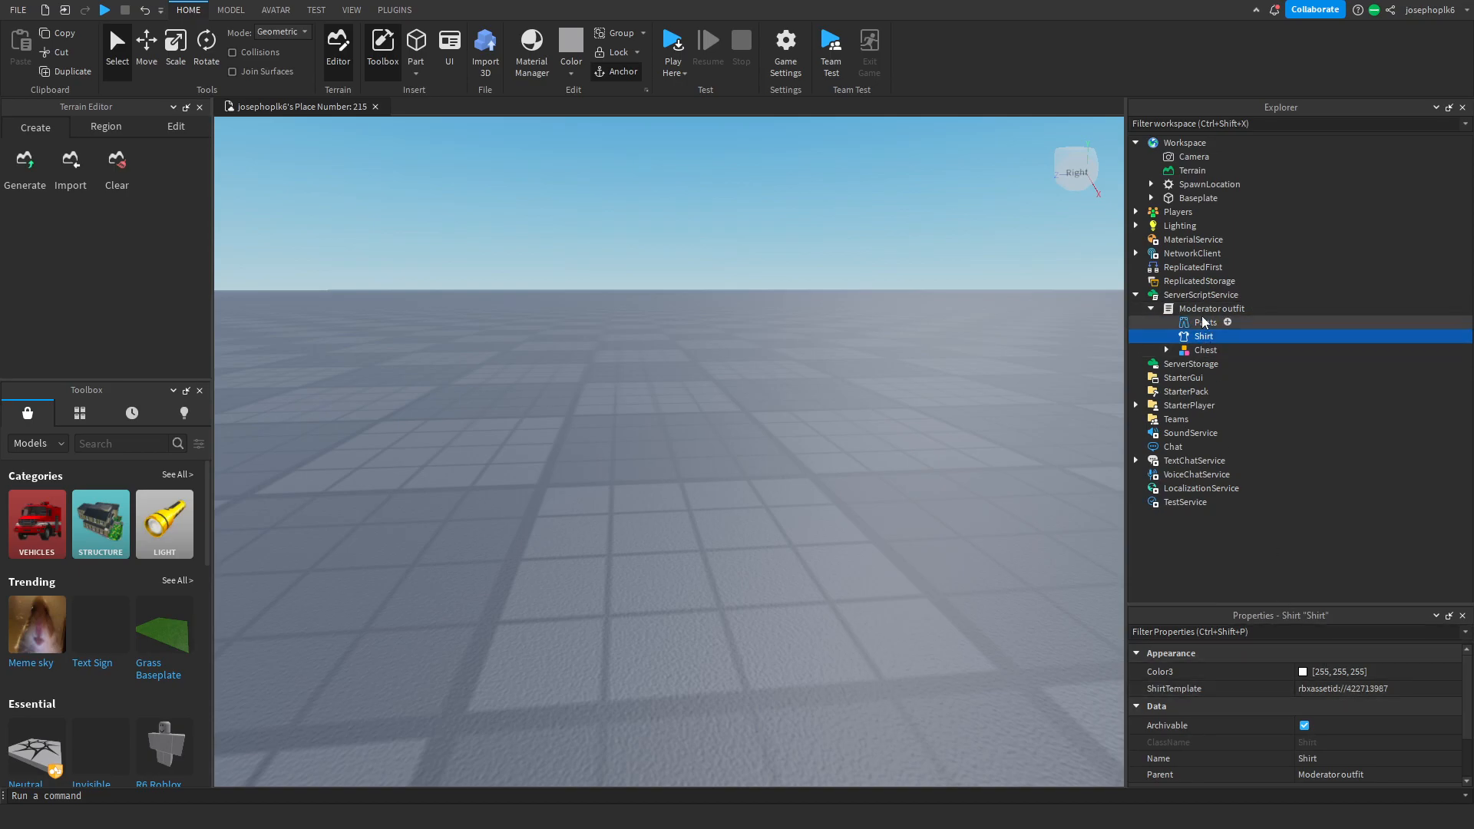
left_click(1205, 322)
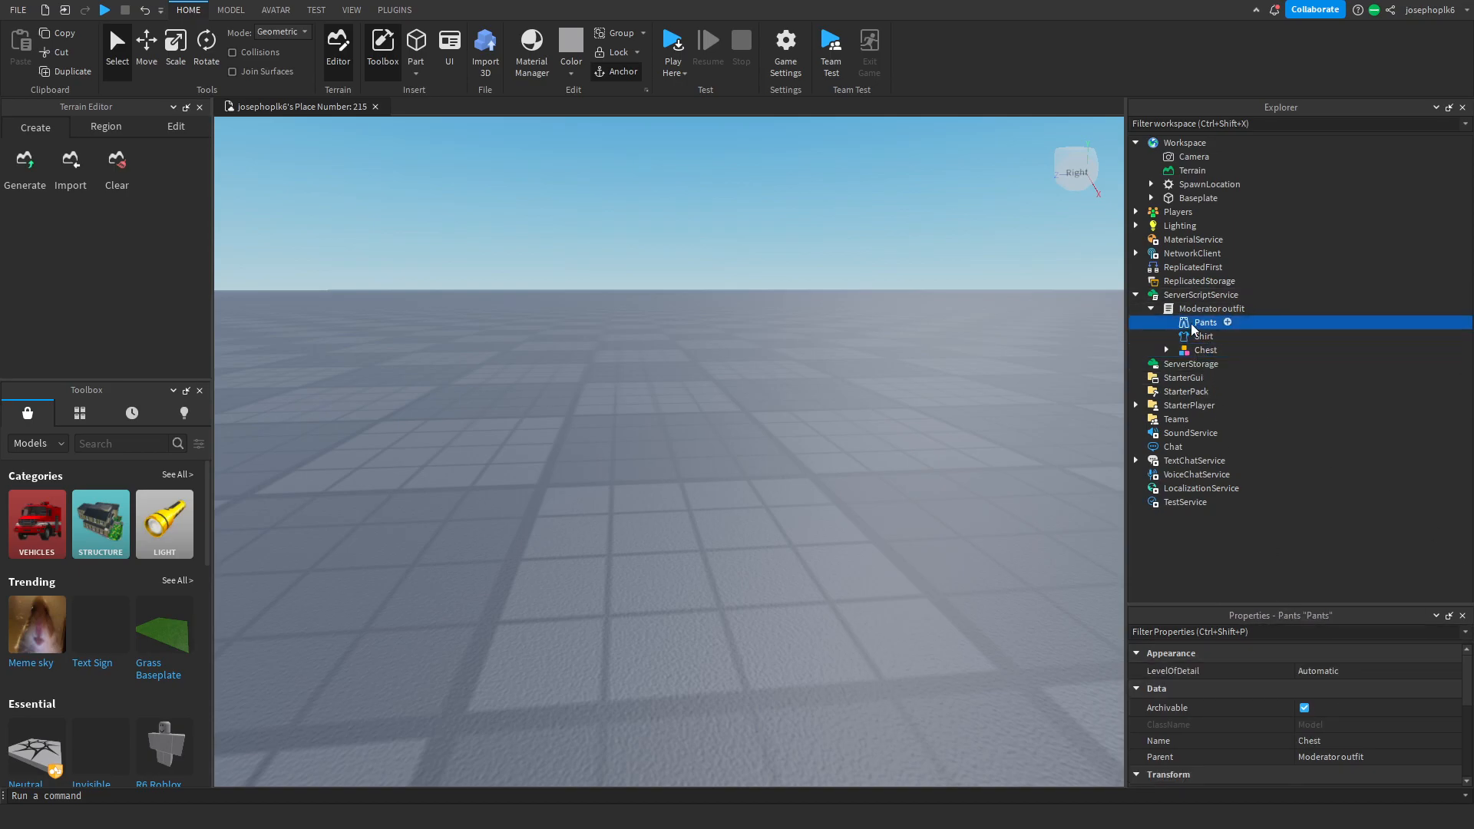
Step: Review the Moderator outfit code's shirt-cloning line and the vest name it checks
double_click(1213, 309)
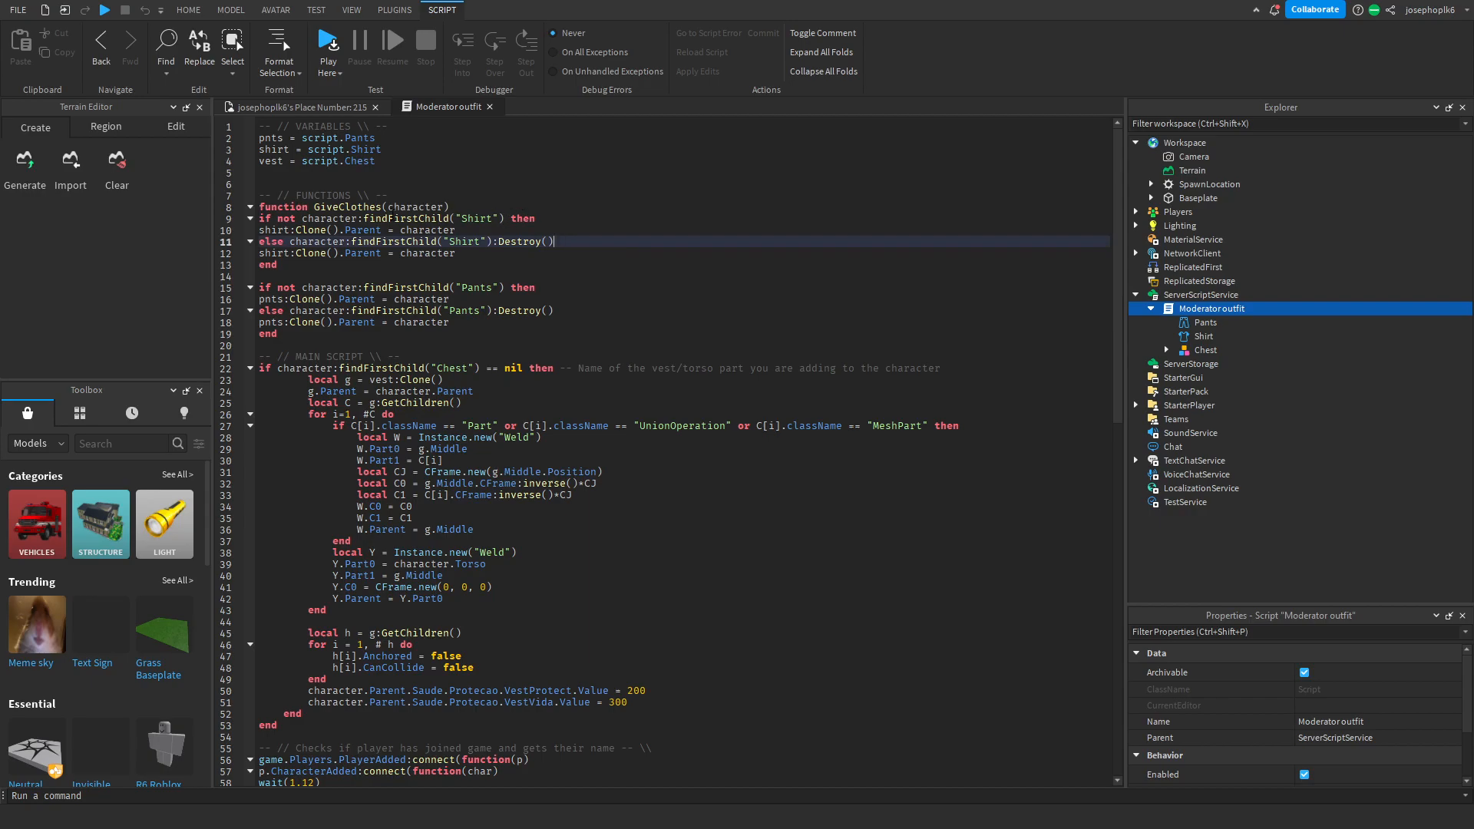
left_click(357, 230)
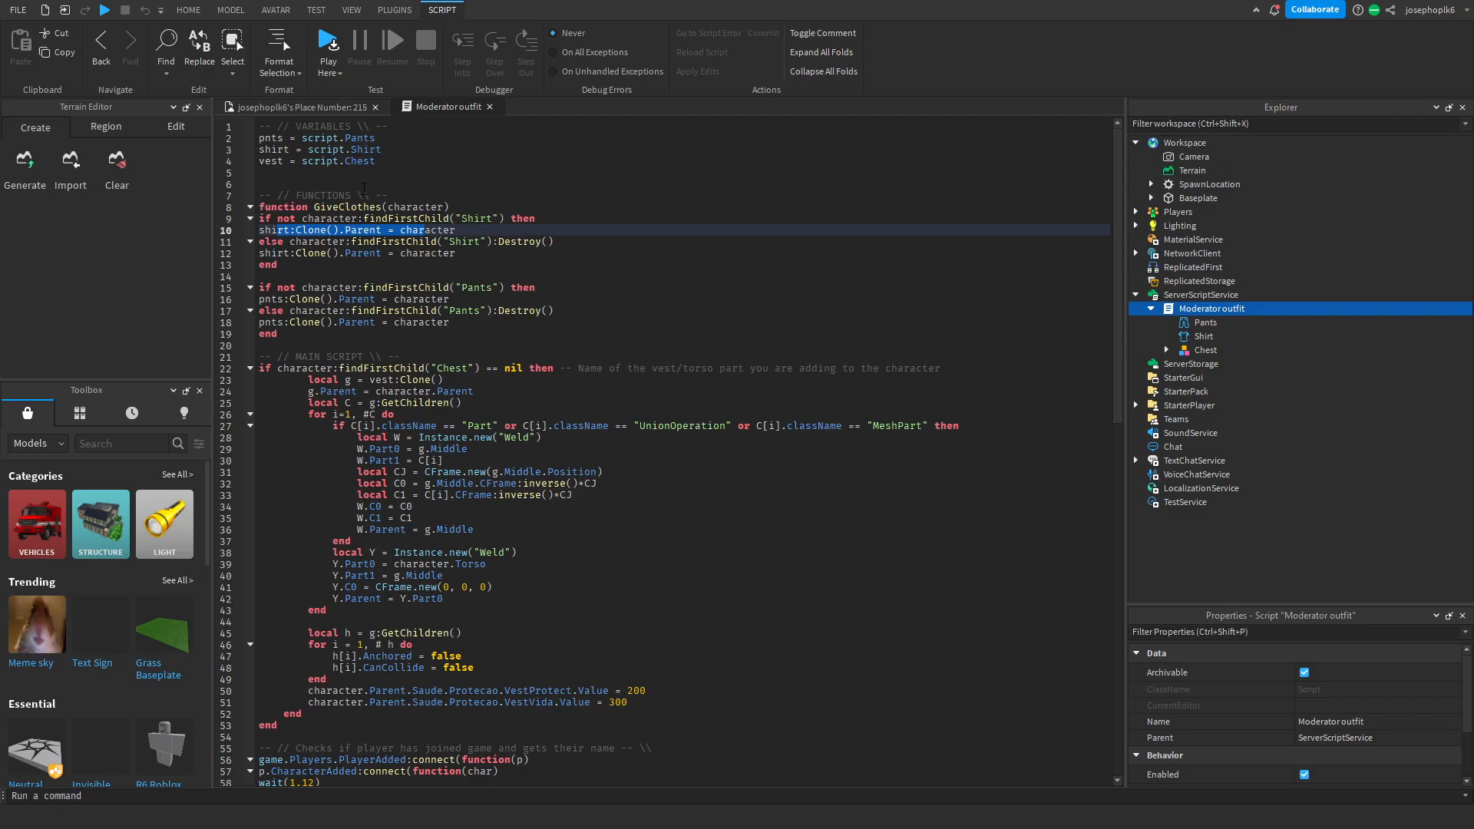
left_click(376, 241)
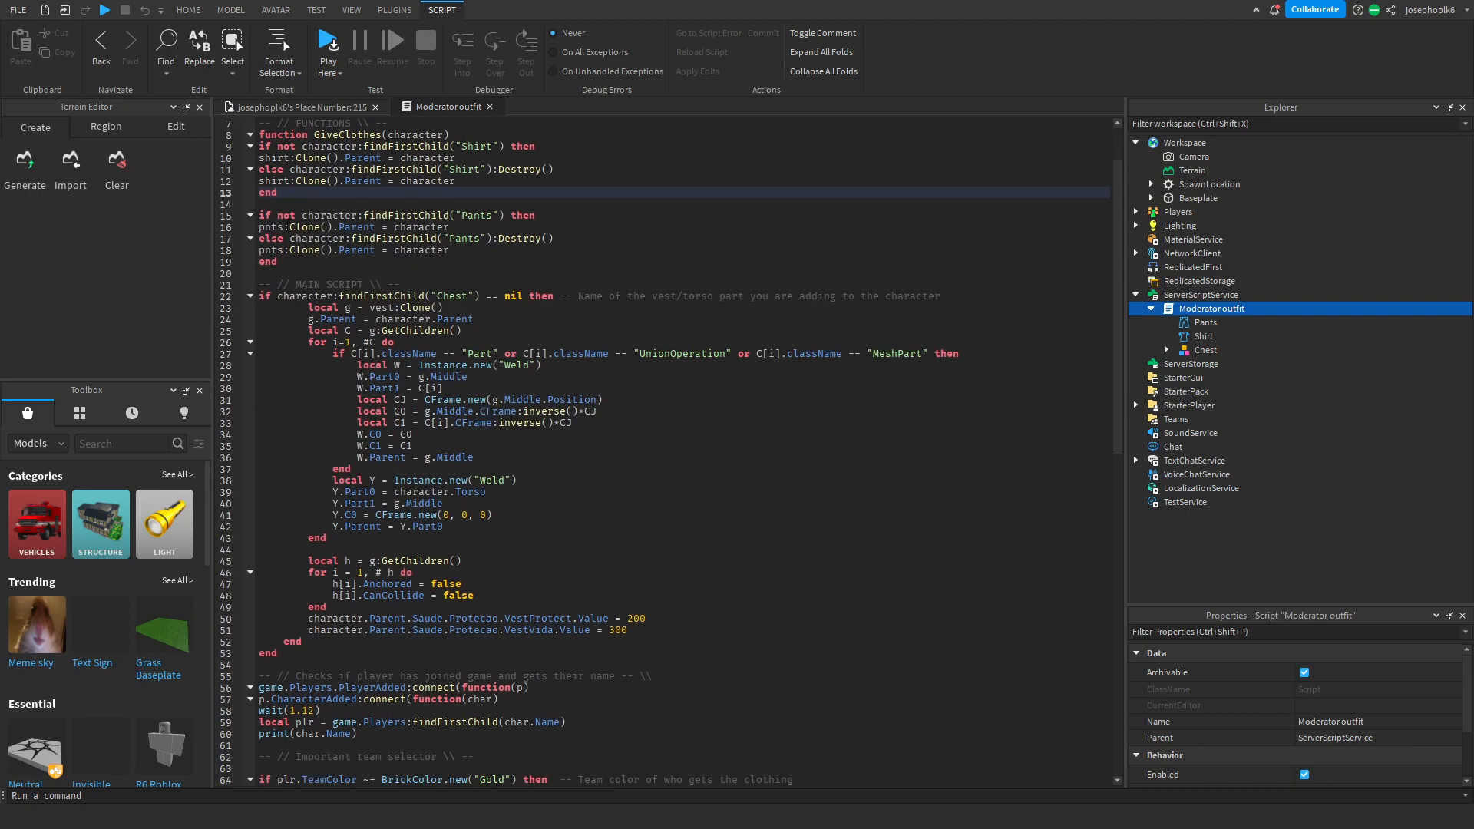
left_click_drag(264, 192, 555, 238)
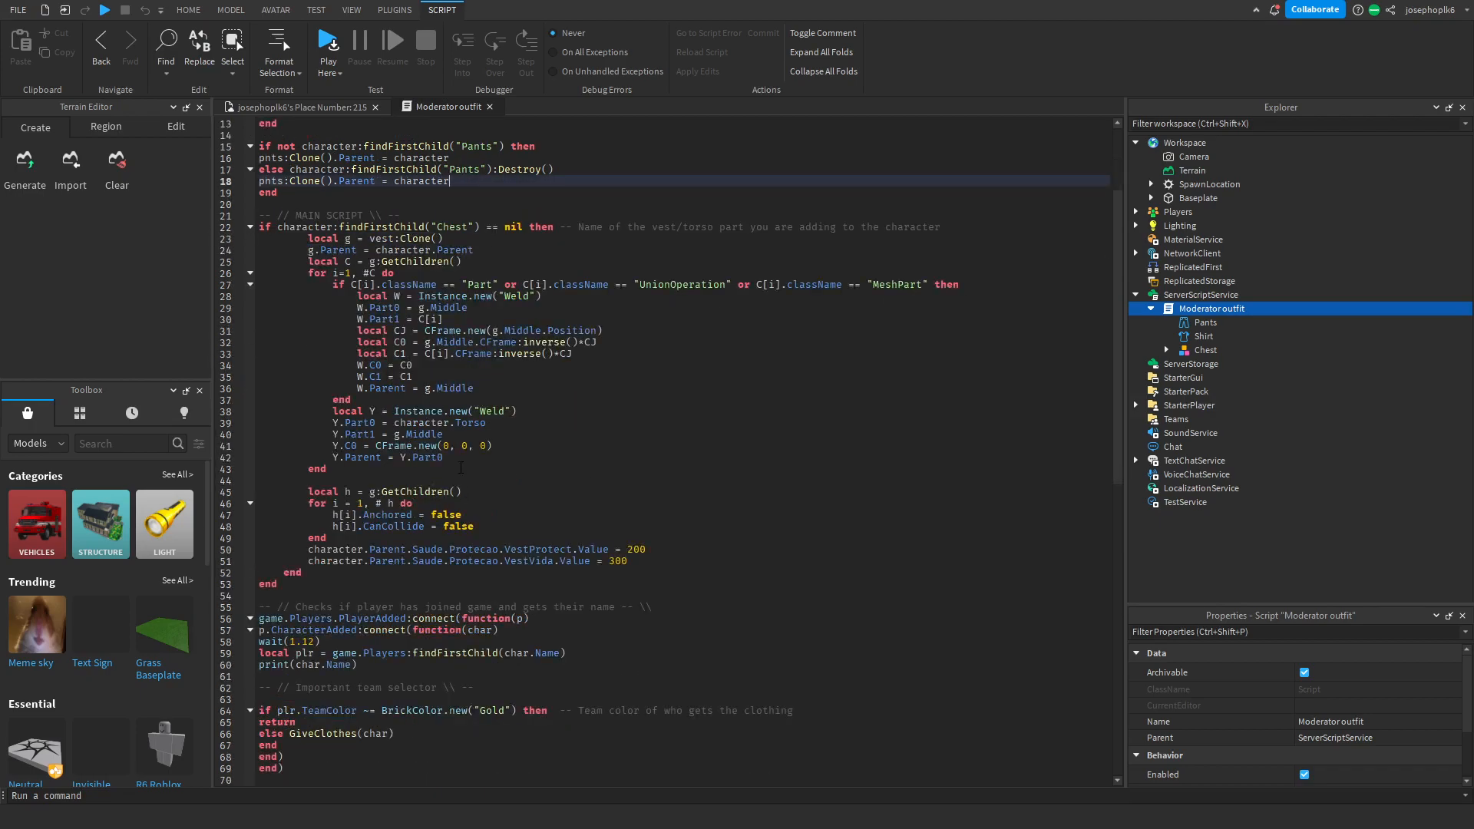
left_click(423, 238)
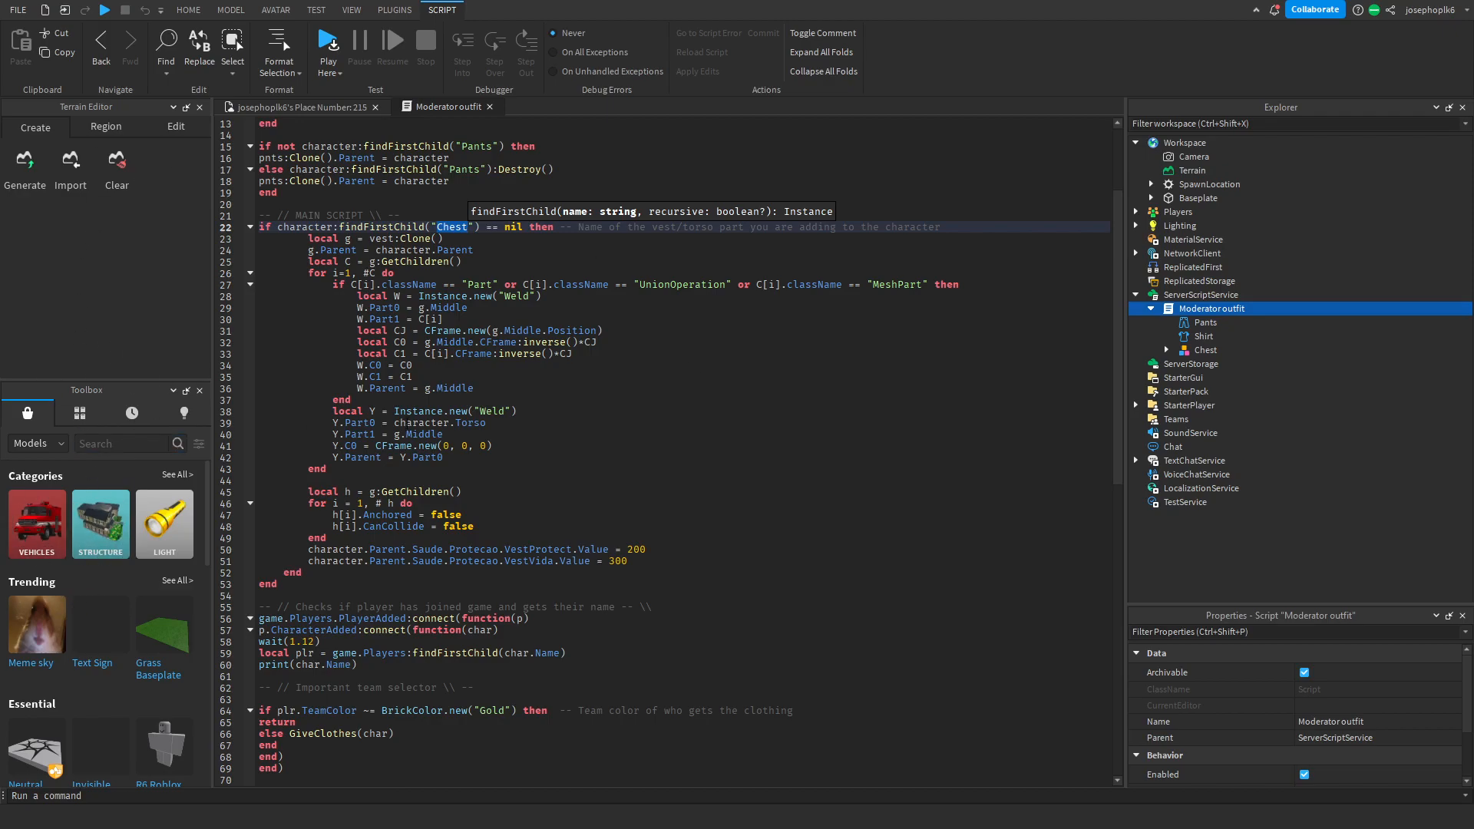
left_click(1201, 335)
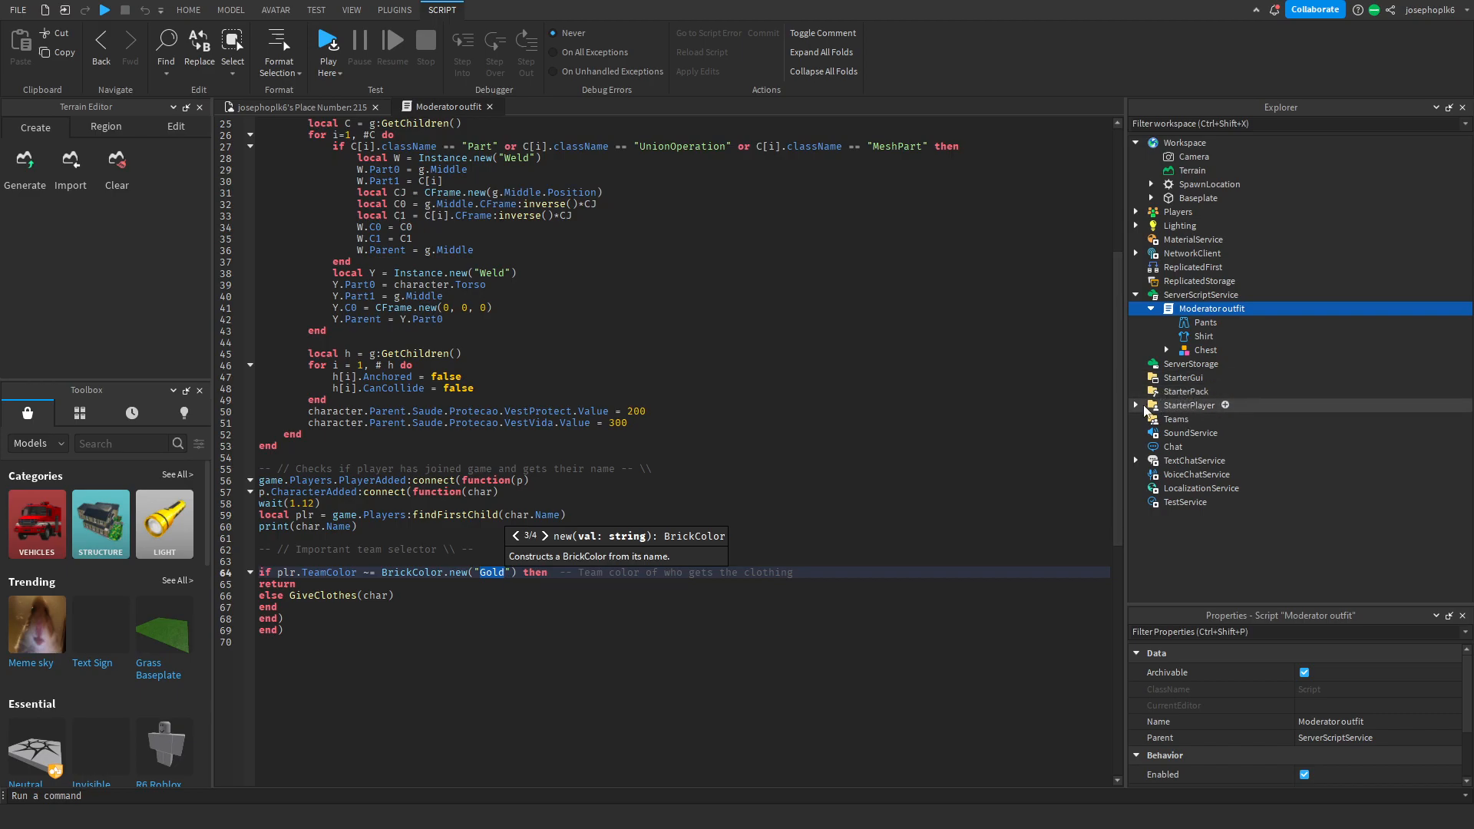
Step: Expand Teams and change the team's Name to 'Moderator'
left_click(1176, 419)
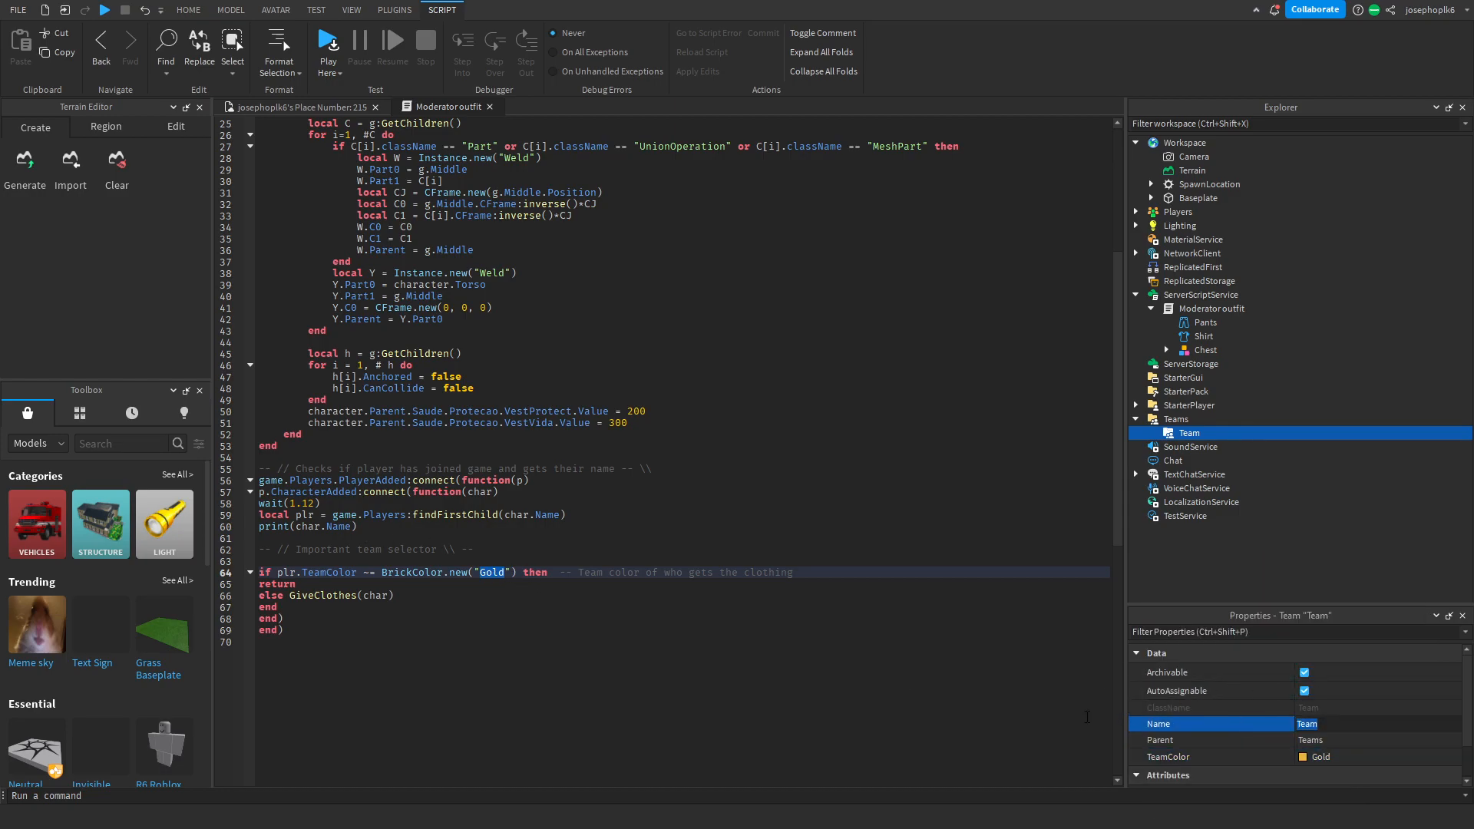
type("Moderator")
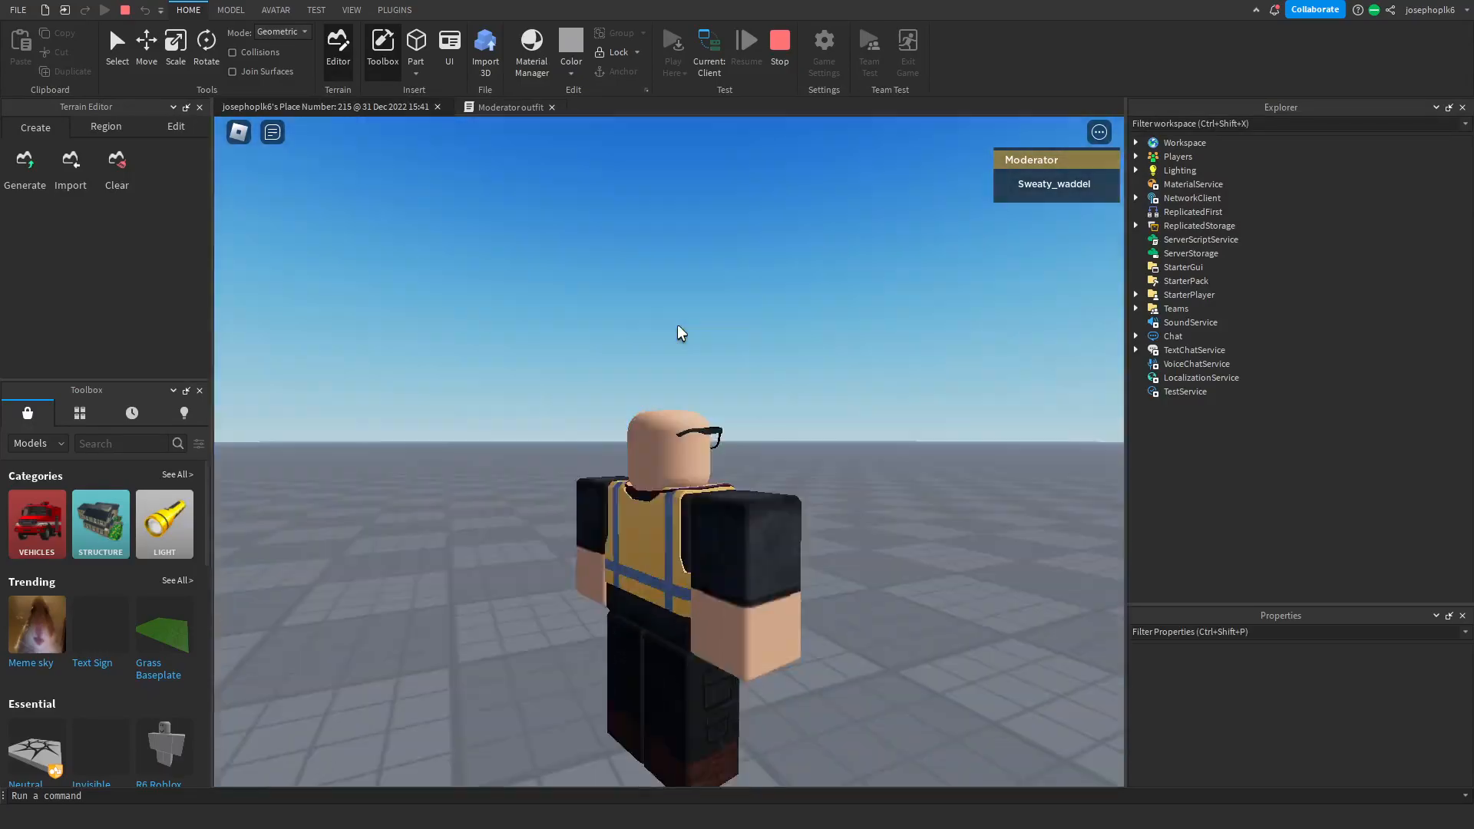
Step: In the running test, expand Lighting and Players in Explorer to find the player
left_click(1135, 170)
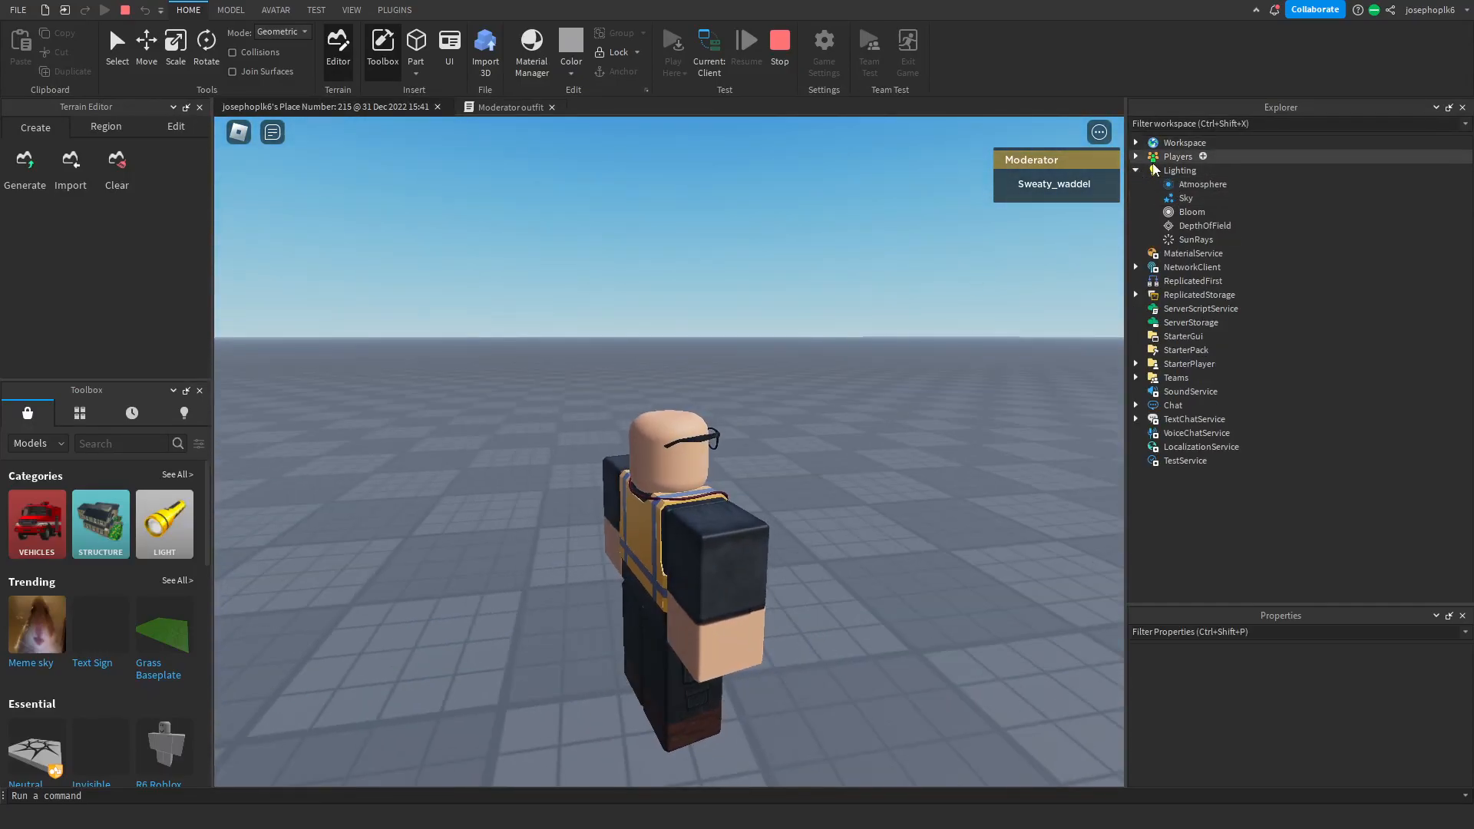
left_click(1135, 156)
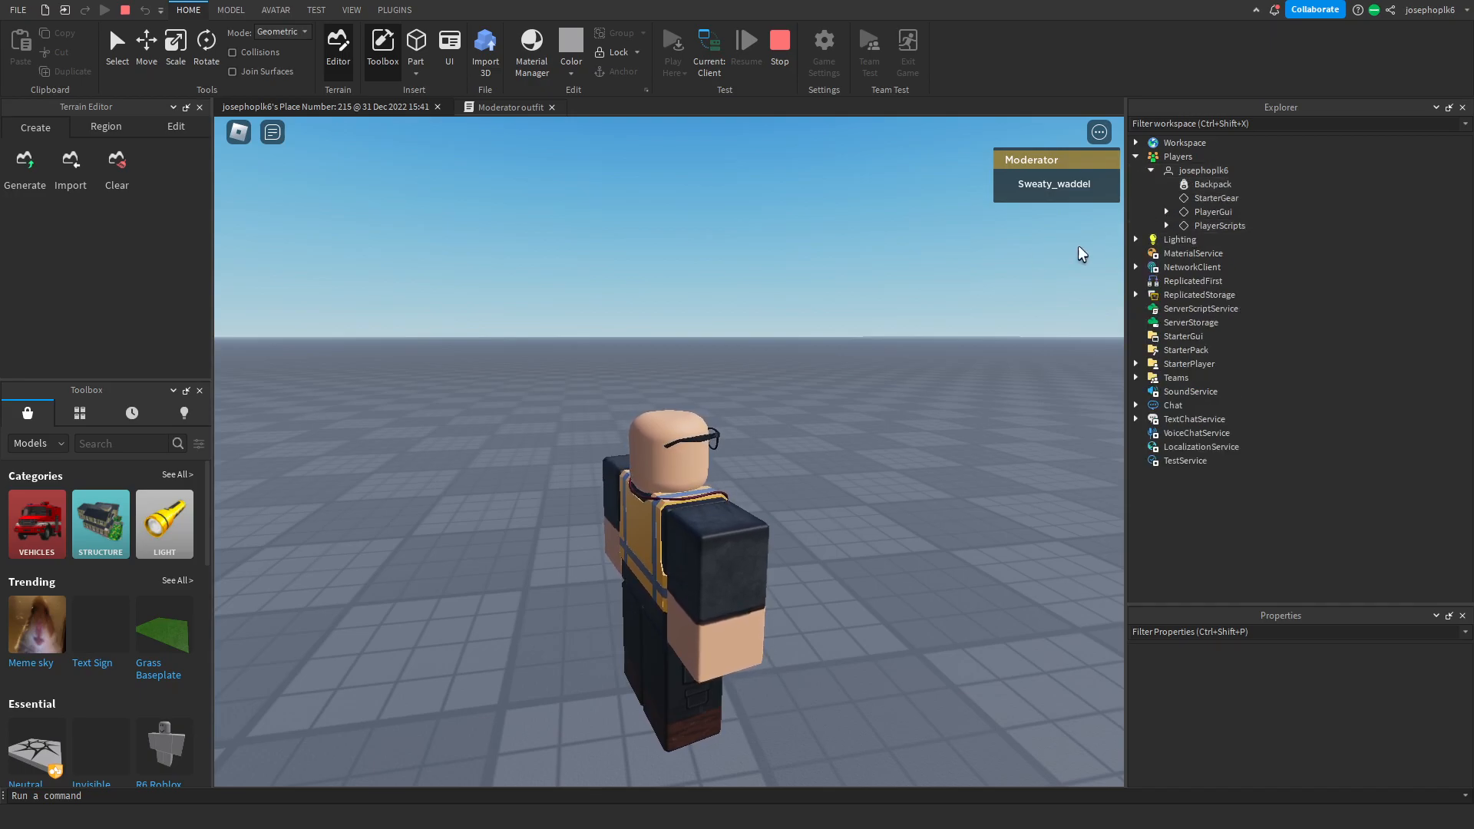